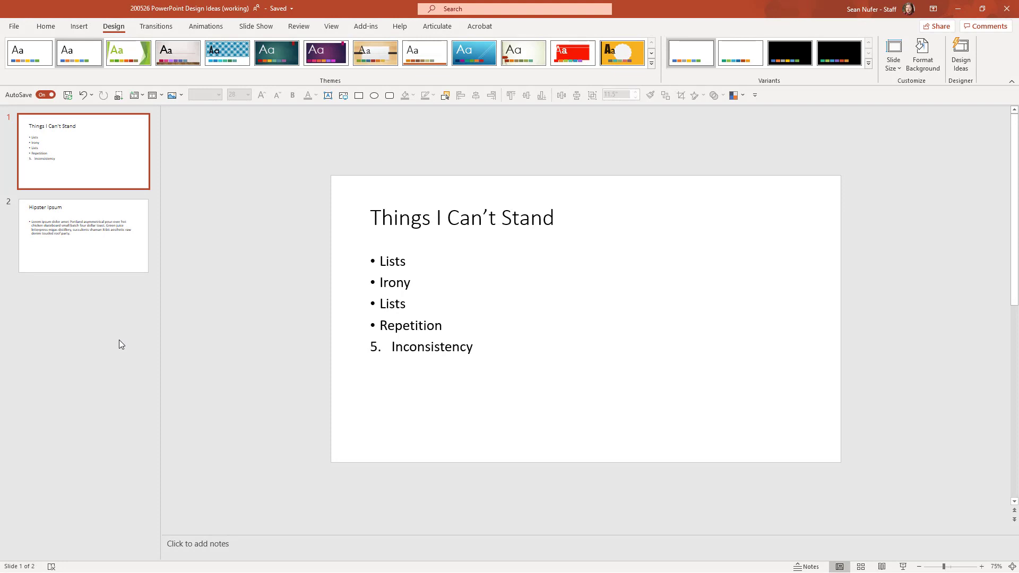
mouse_move(457, 237)
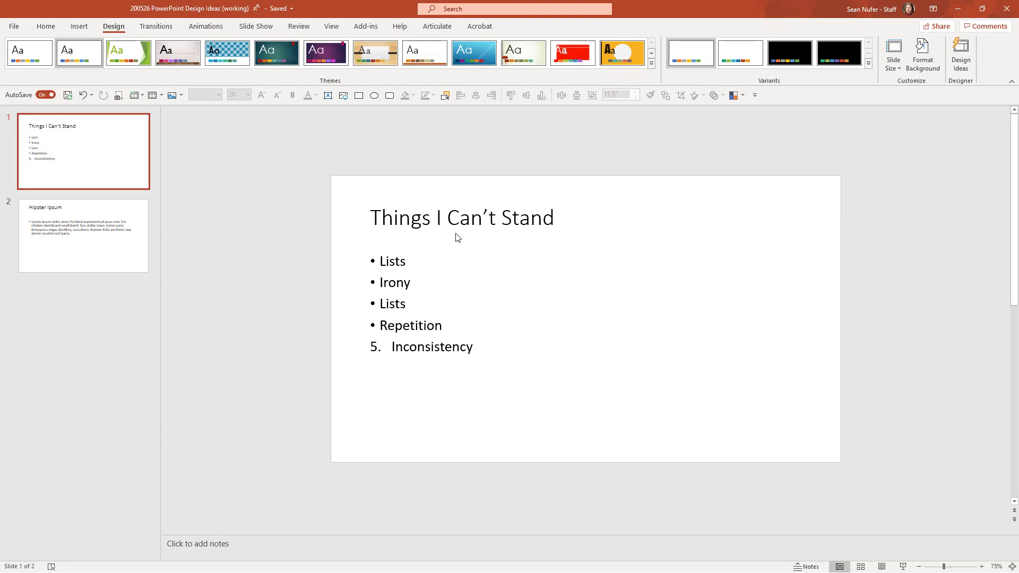
Return to the Things I Can't Stand slide and bring up Design Ideas from Home
click(83, 235)
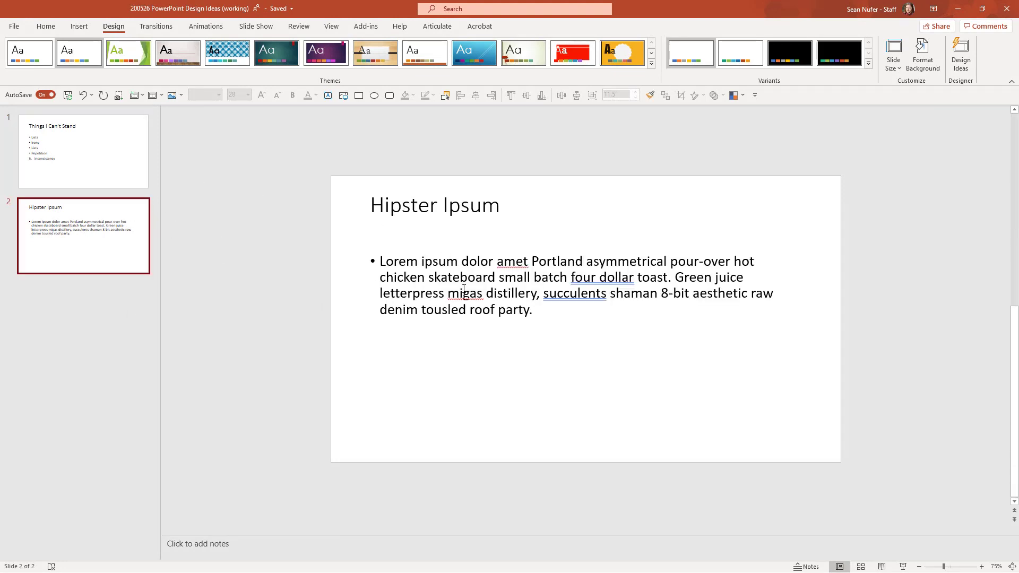
click(84, 151)
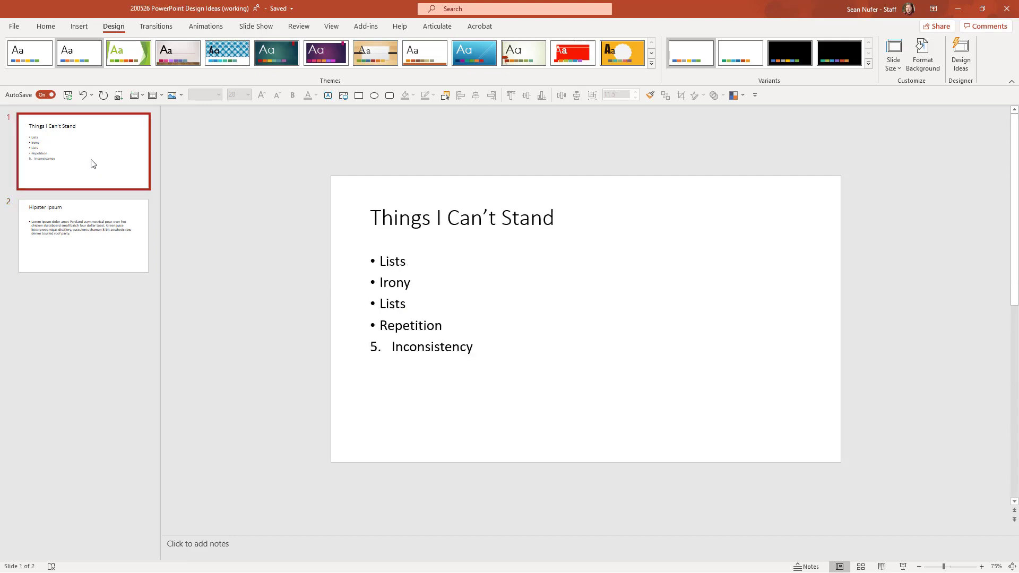
mouse_move(256, 158)
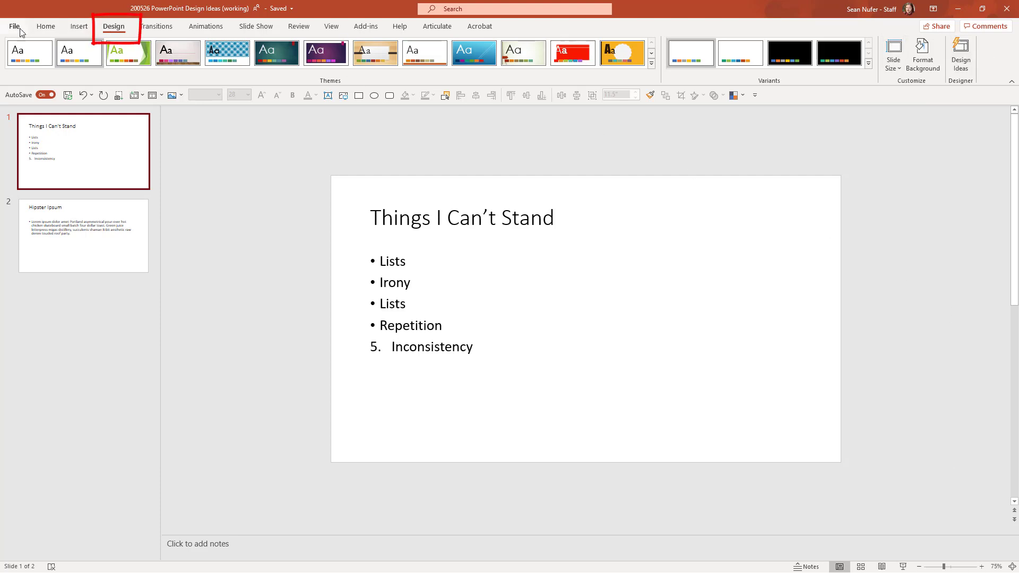
click(45, 26)
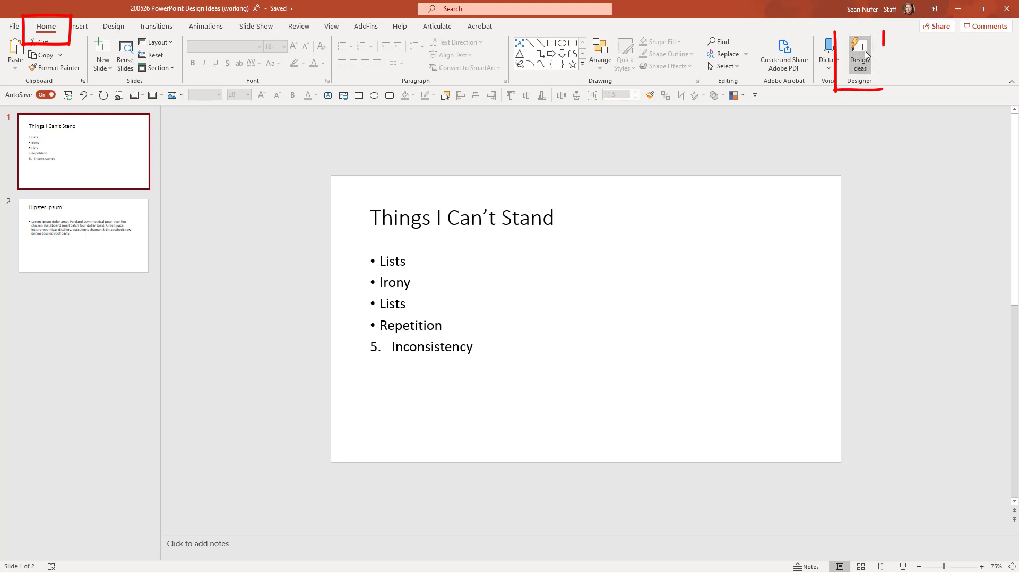
click(859, 55)
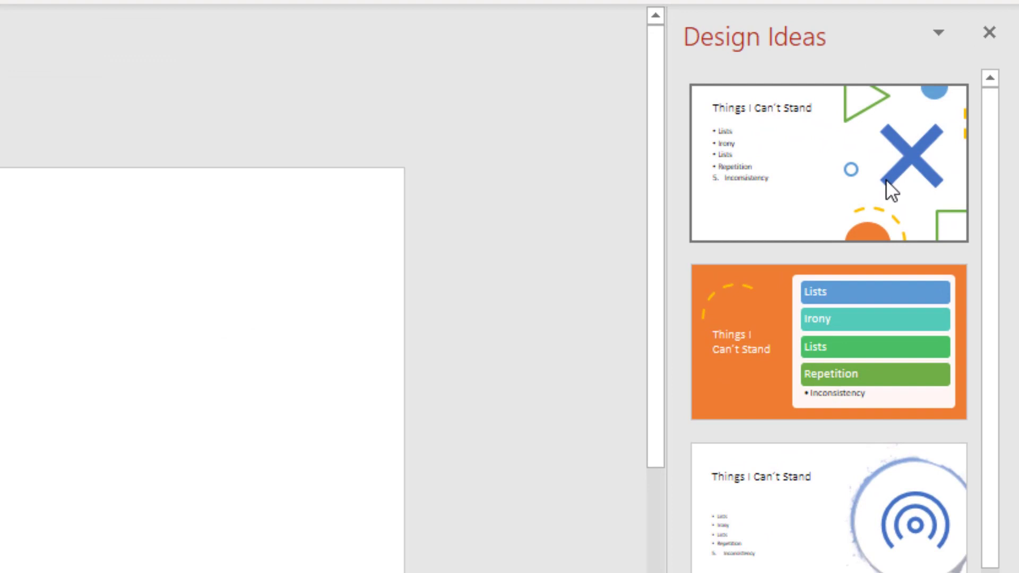
mouse_move(847, 274)
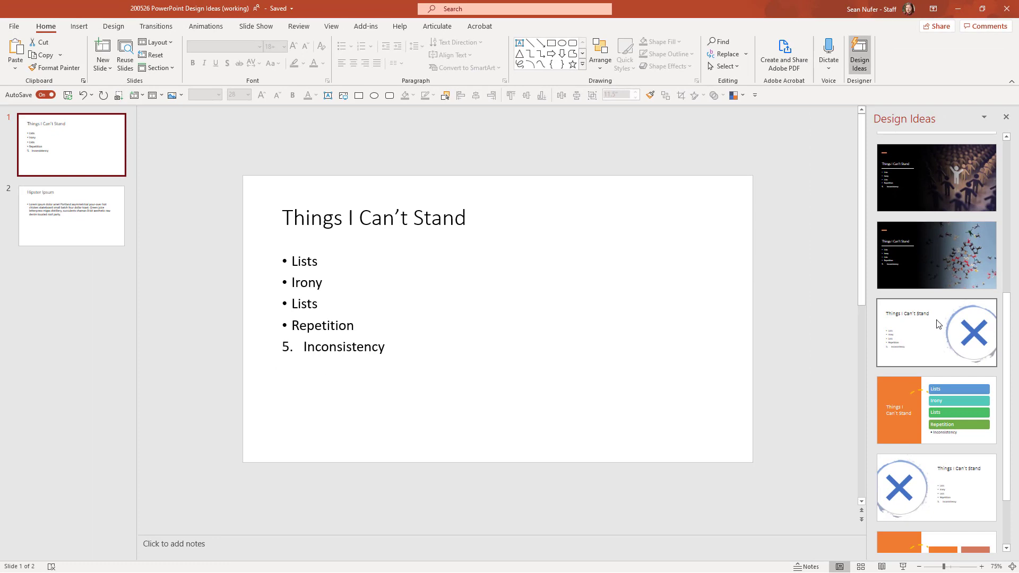
drag(149, 234, 261, 217)
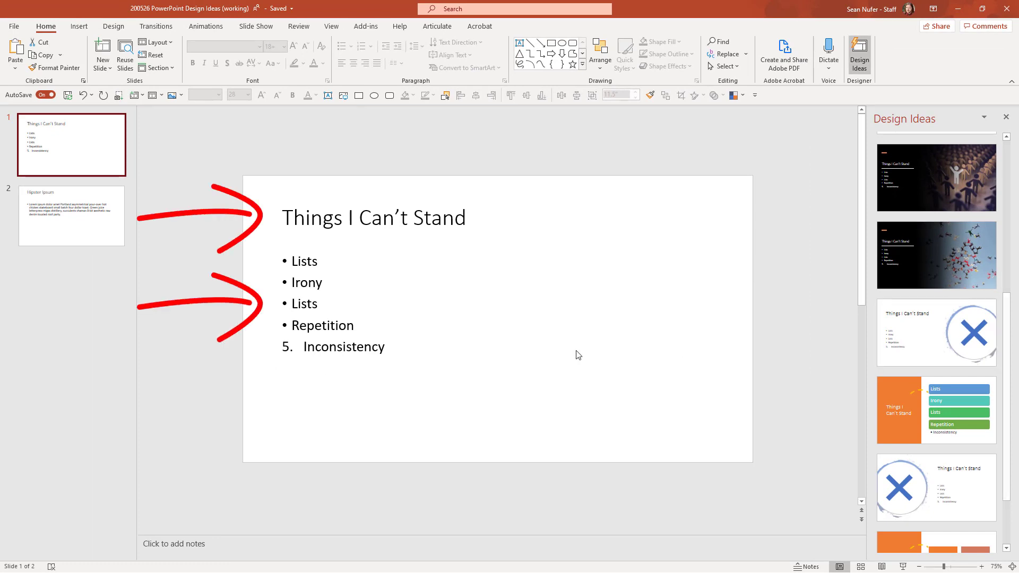
Open Insert > Pictures > Stock Images and select the purple bokeh photo
click(79, 26)
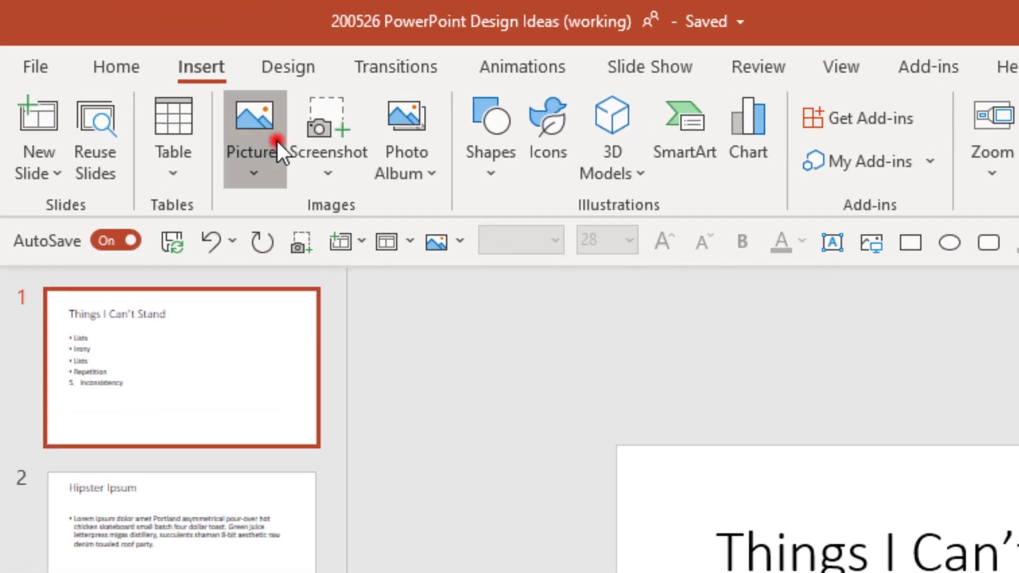
click(254, 136)
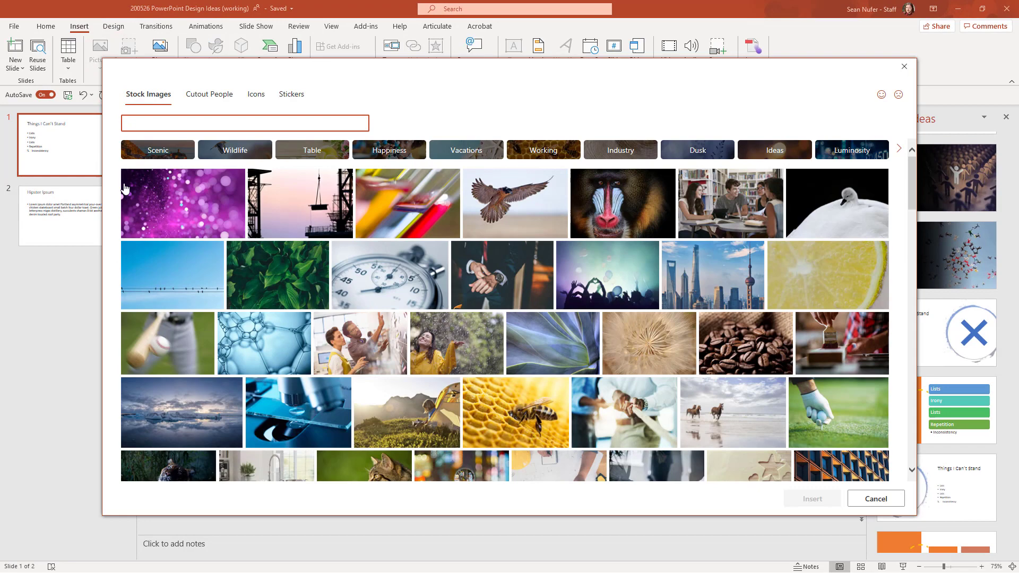
click(183, 202)
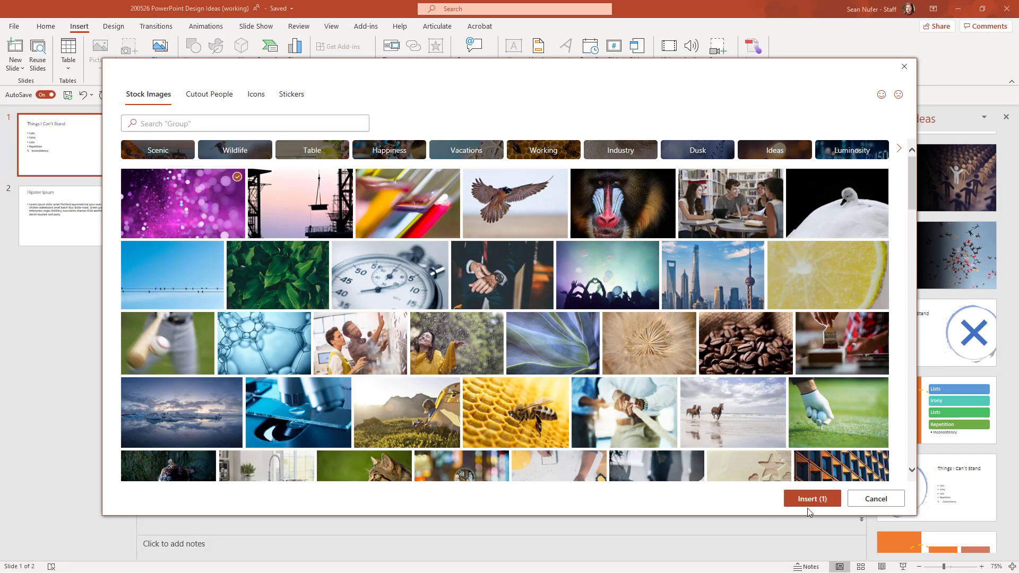
Insert the purple bokeh photo and scroll through the photo-based Design Ideas
click(811, 498)
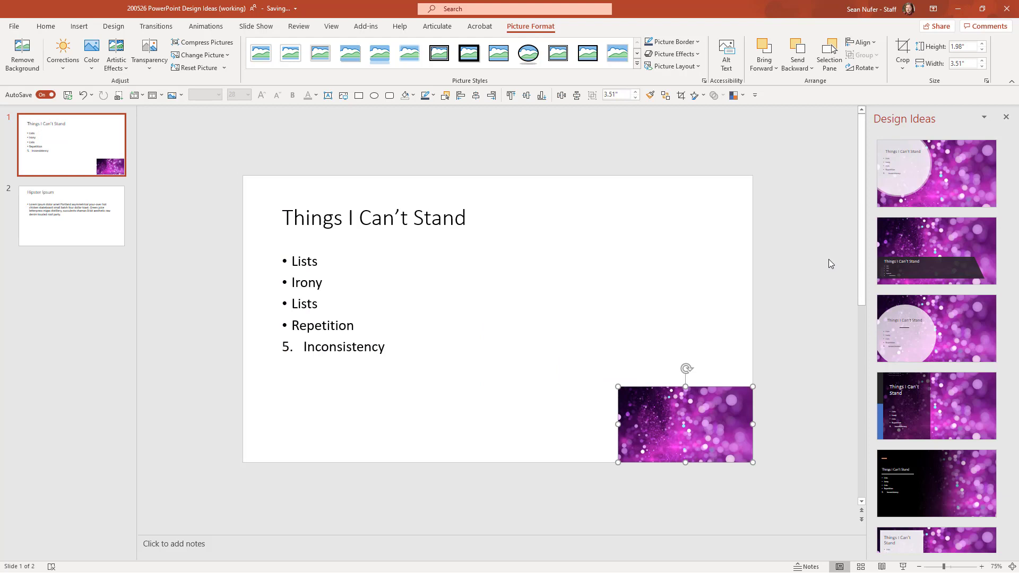
scroll(down, 3)
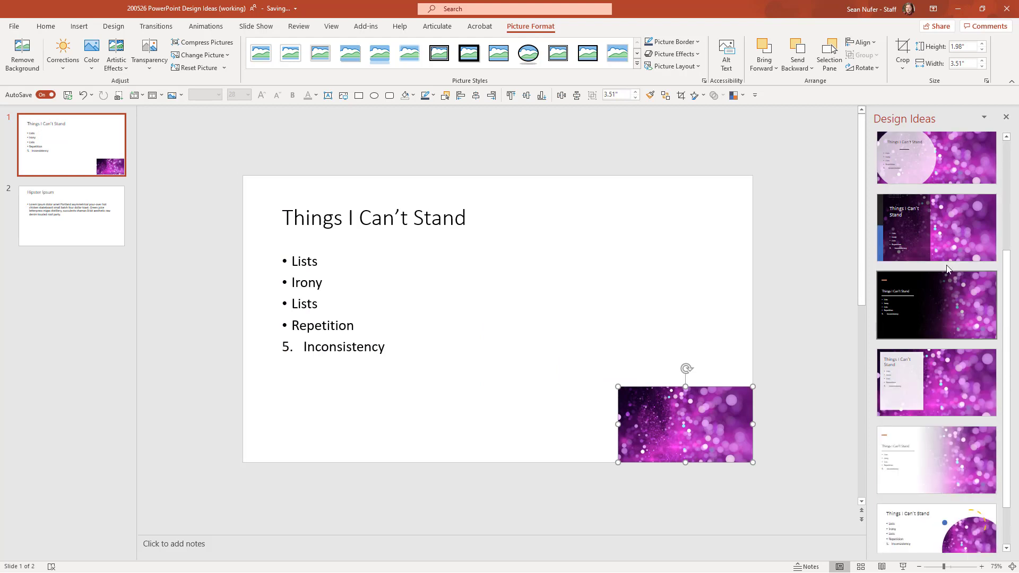
scroll(down, 3)
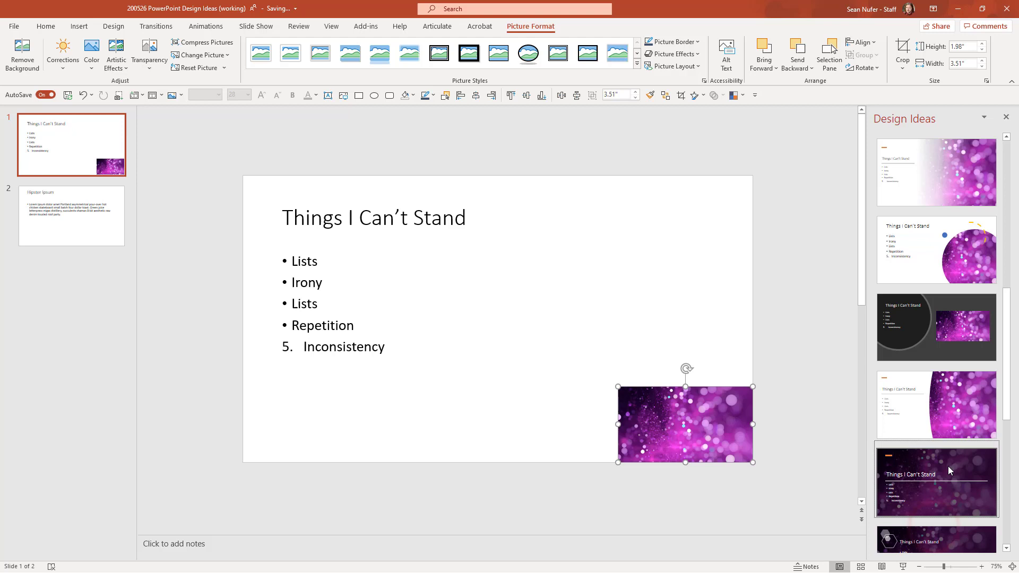
scroll(down, 3)
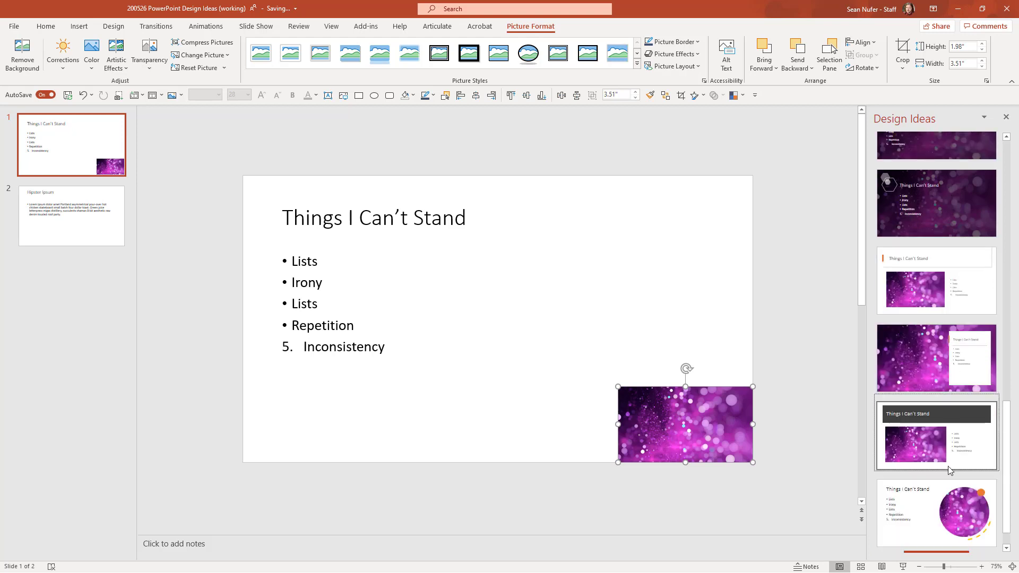
scroll(down, 3)
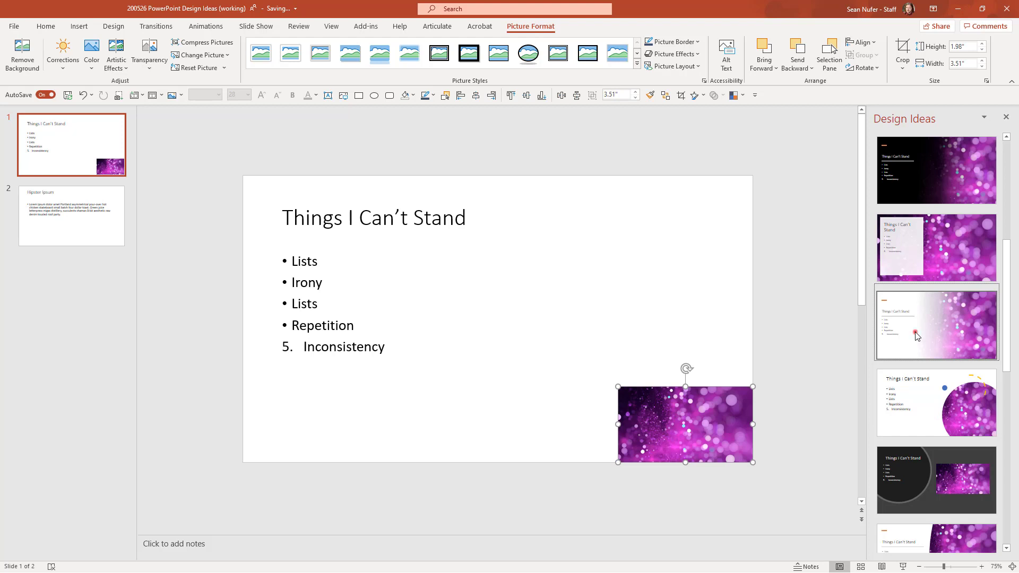
click(935, 324)
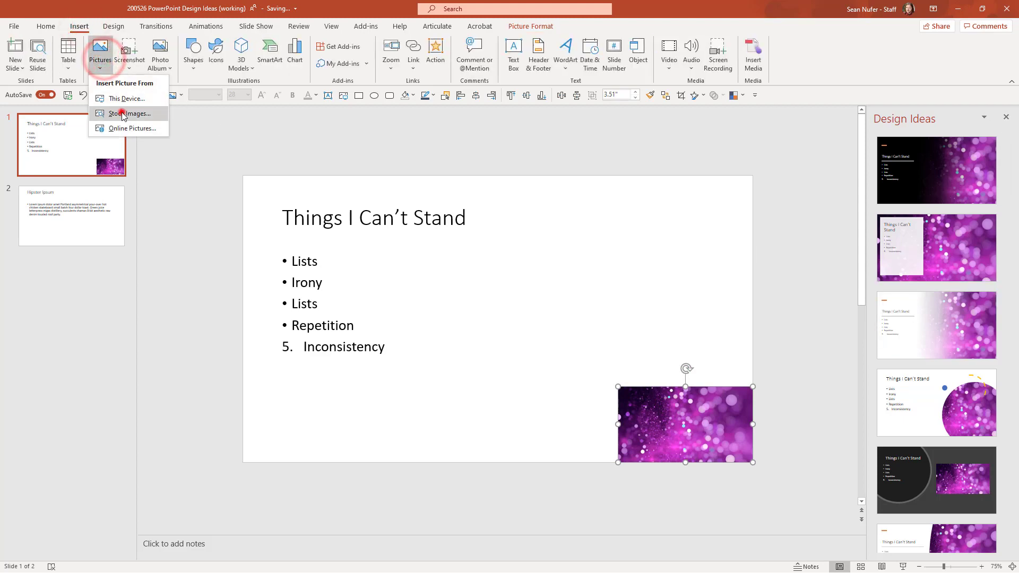
Insert birds, flowers, lemon and golf stock photos, then apply the dark circular-photo design
click(130, 113)
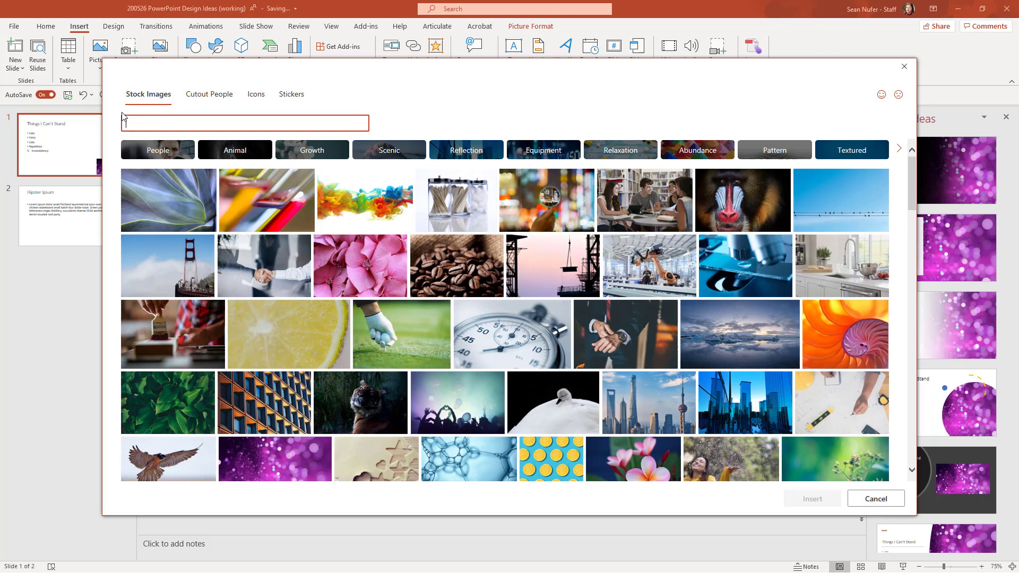
mouse_move(841, 217)
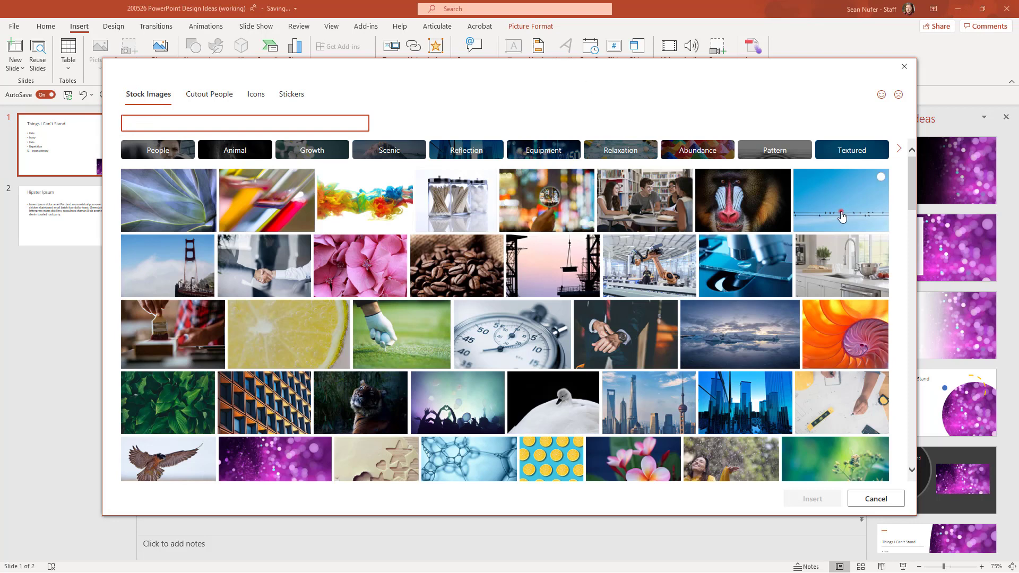
click(841, 200)
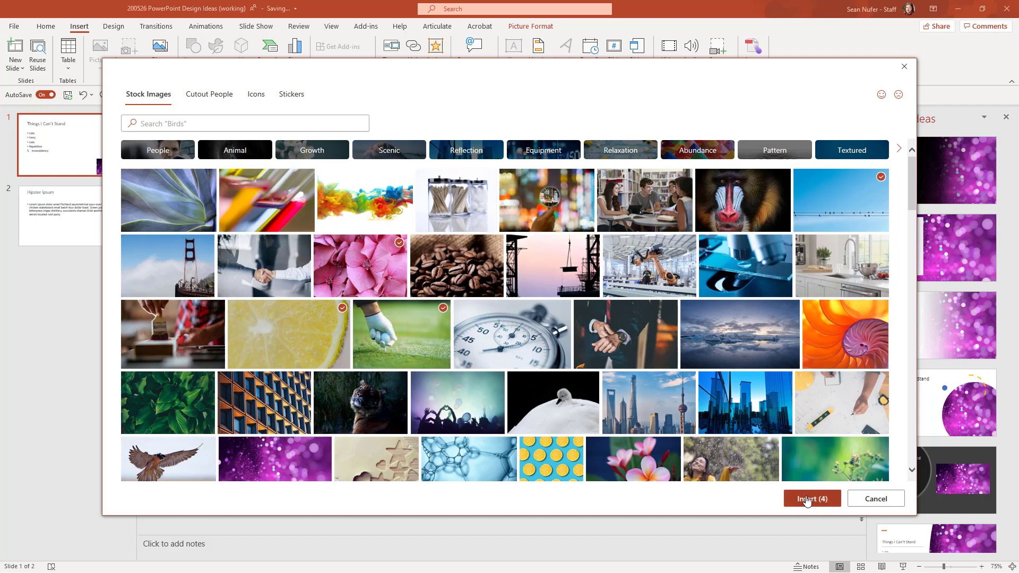
click(811, 498)
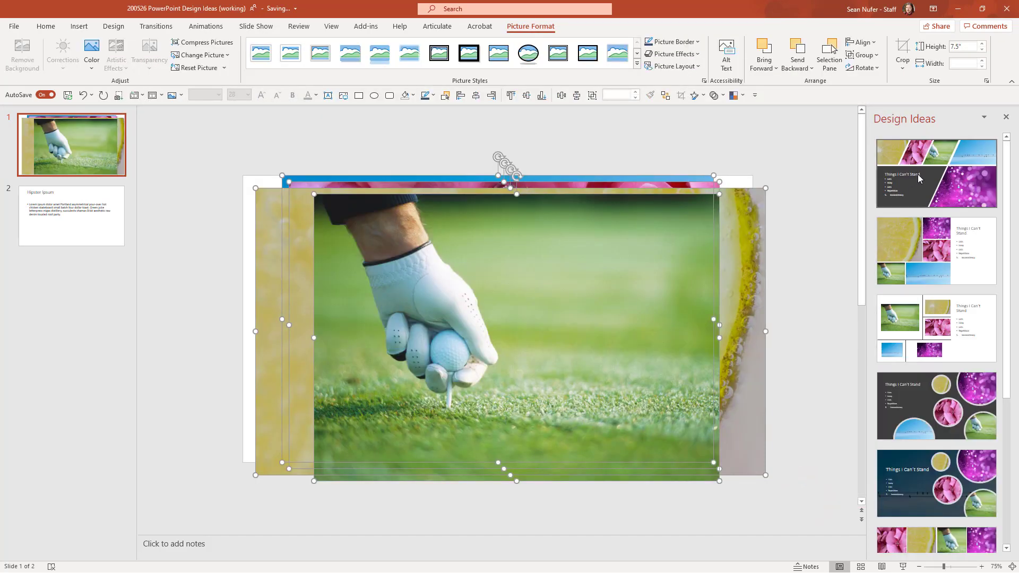
click(936, 173)
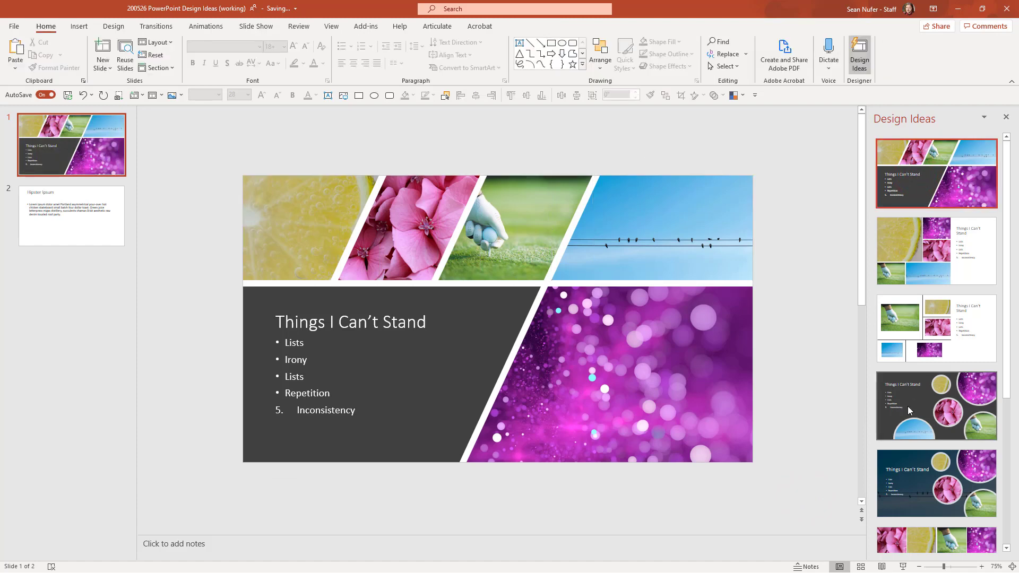
click(936, 405)
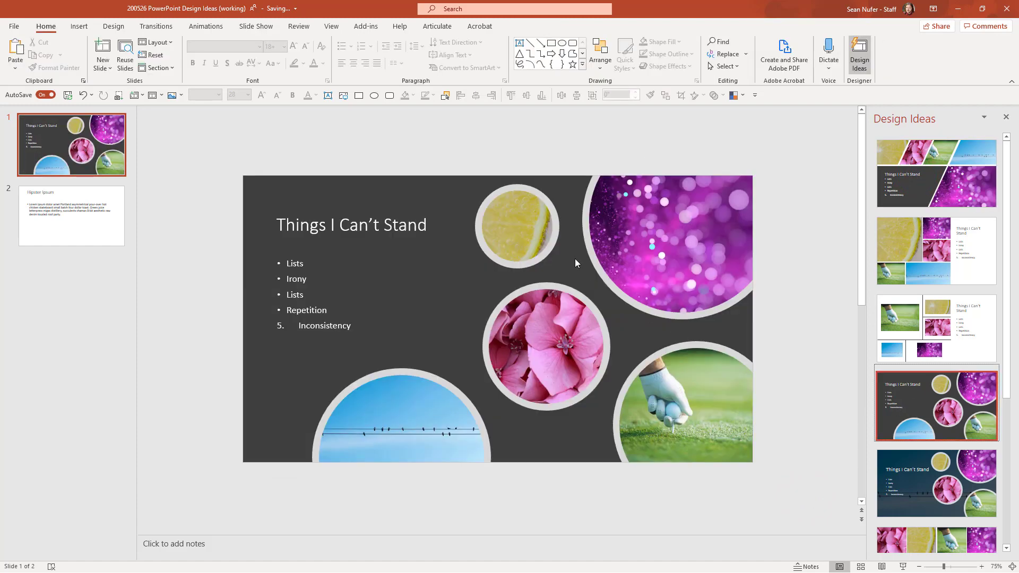
Swap the lemon picture for the orange nautilus shell via Change Picture > From Stock Images
right_click(517, 224)
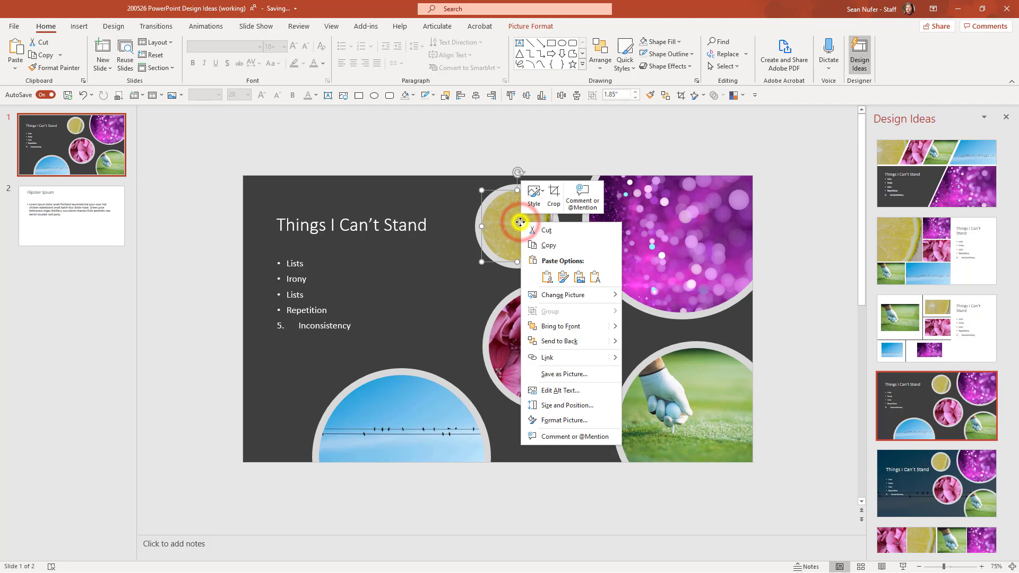
mouse_move(562, 295)
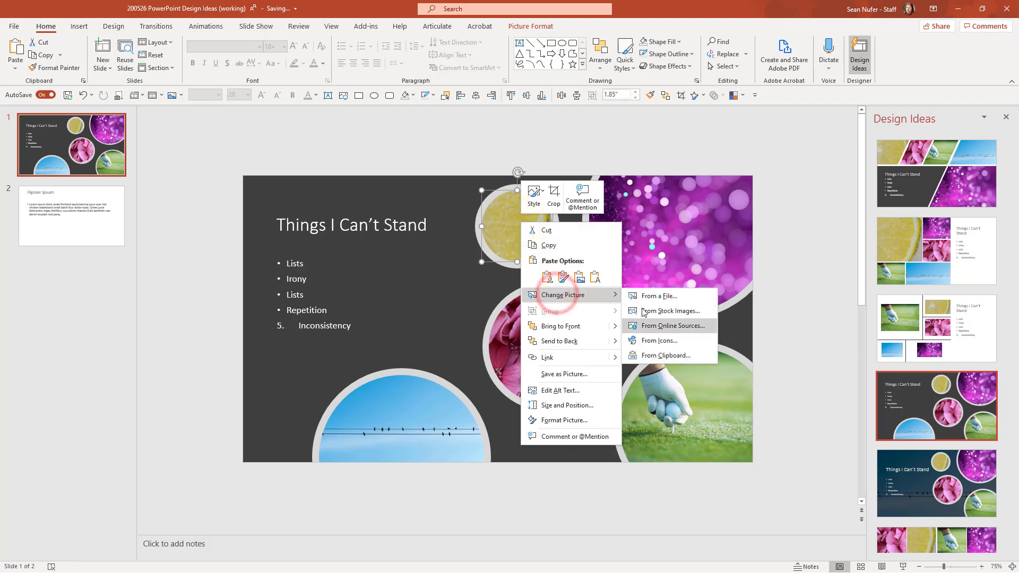
click(670, 311)
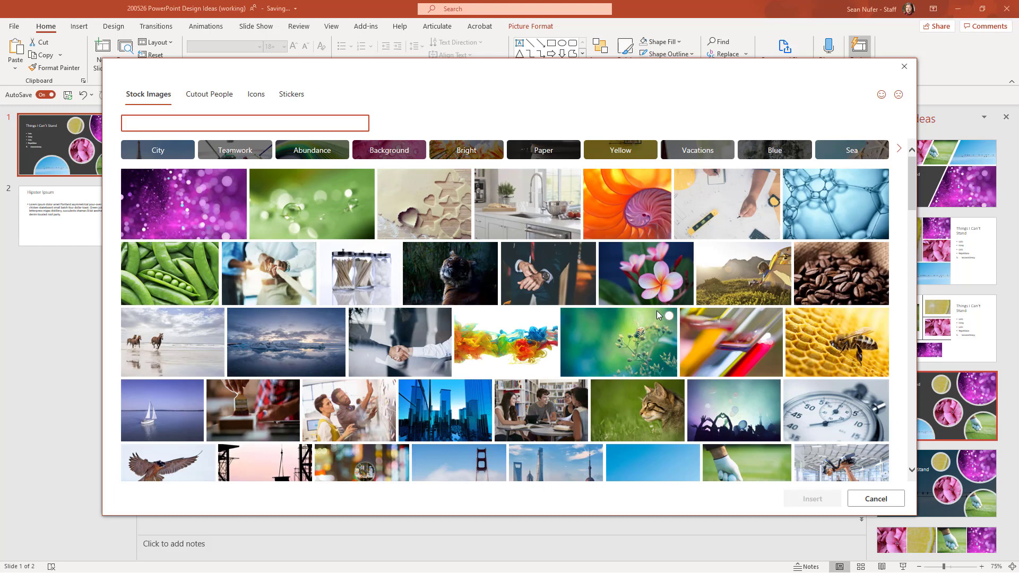
click(875, 498)
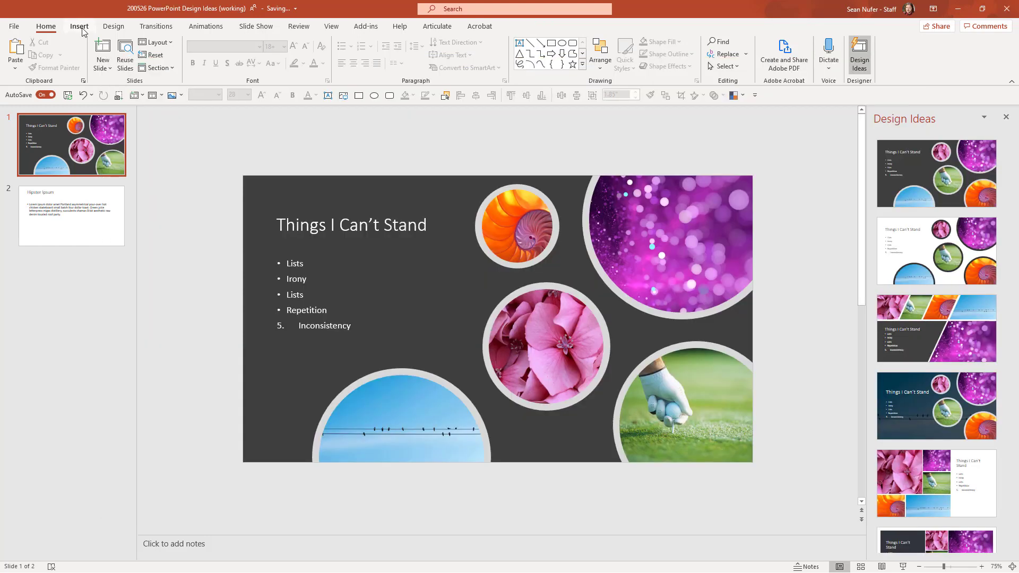
click(78, 26)
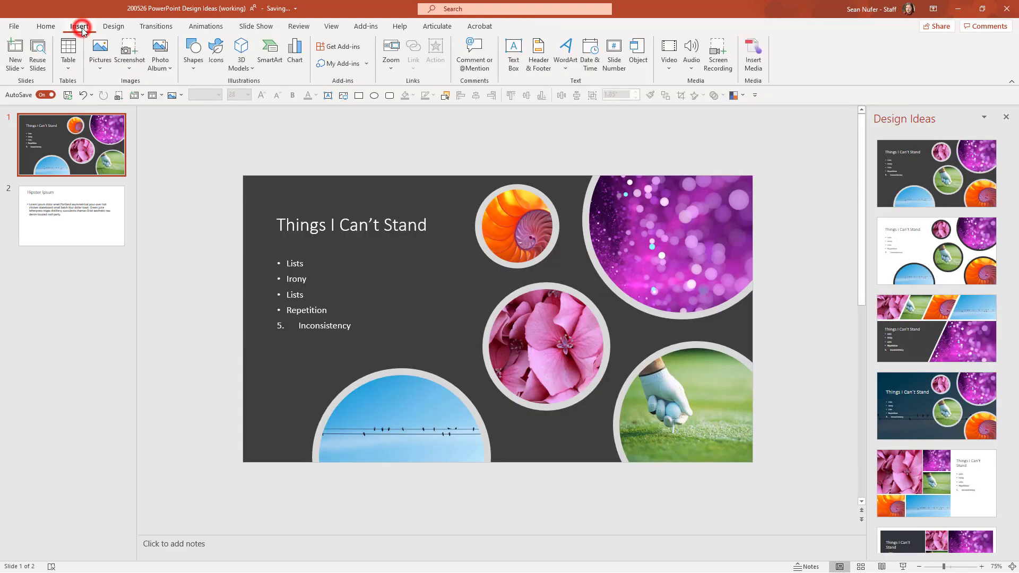
Browse the Cutout People and Stickers collections and choose the sleeping panda sticker
click(100, 52)
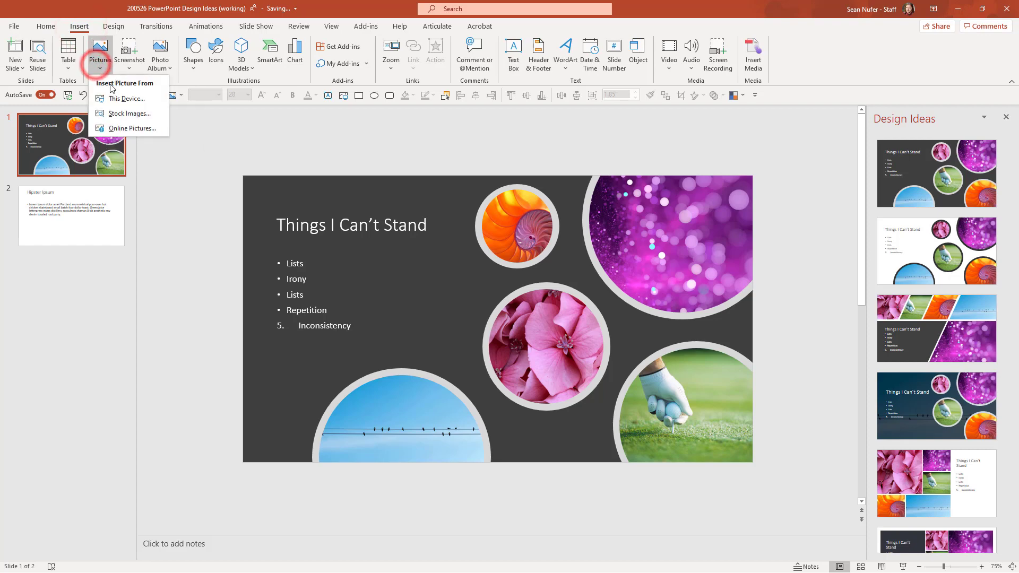
click(130, 113)
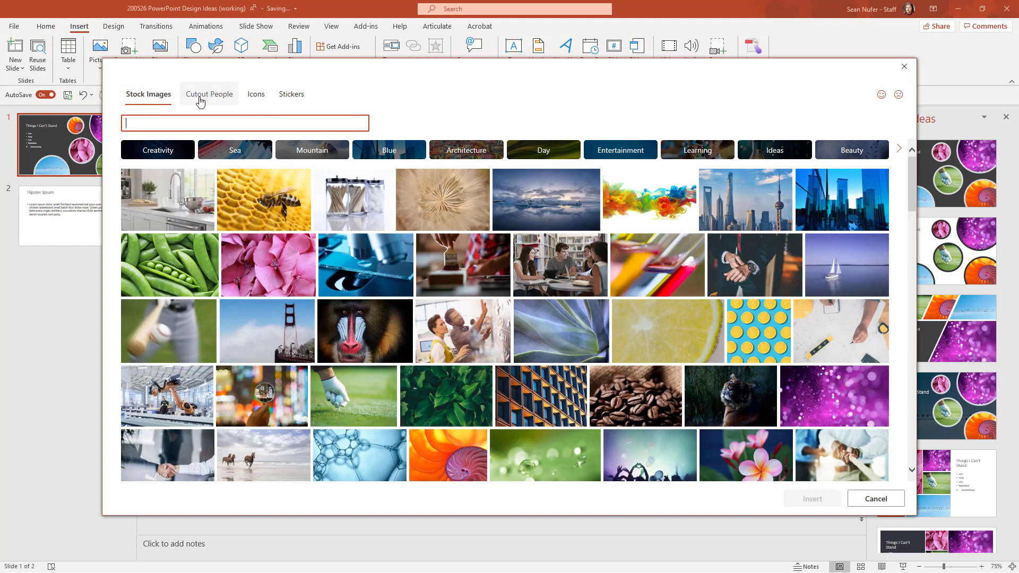
click(208, 94)
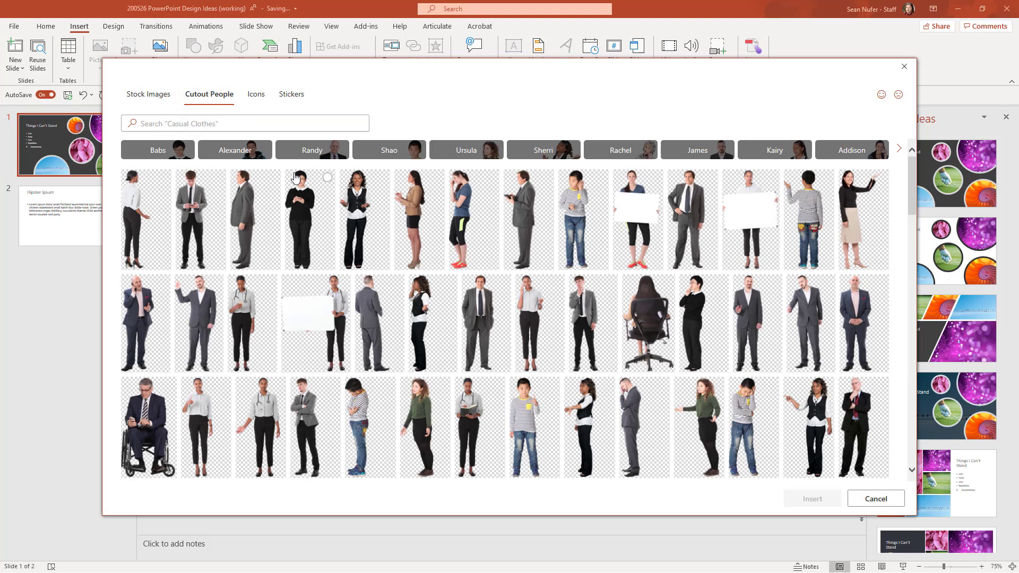
click(290, 93)
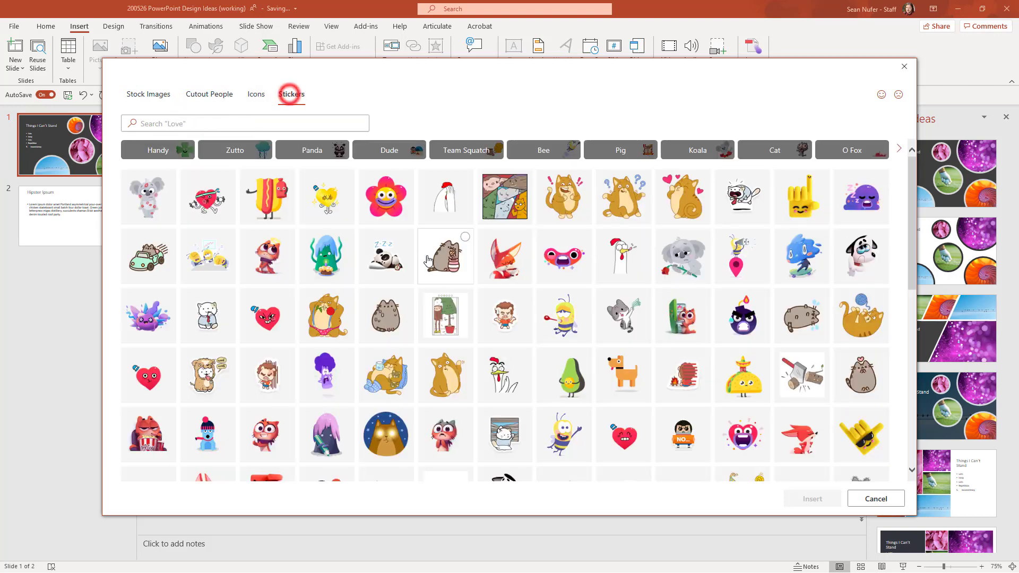
click(386, 256)
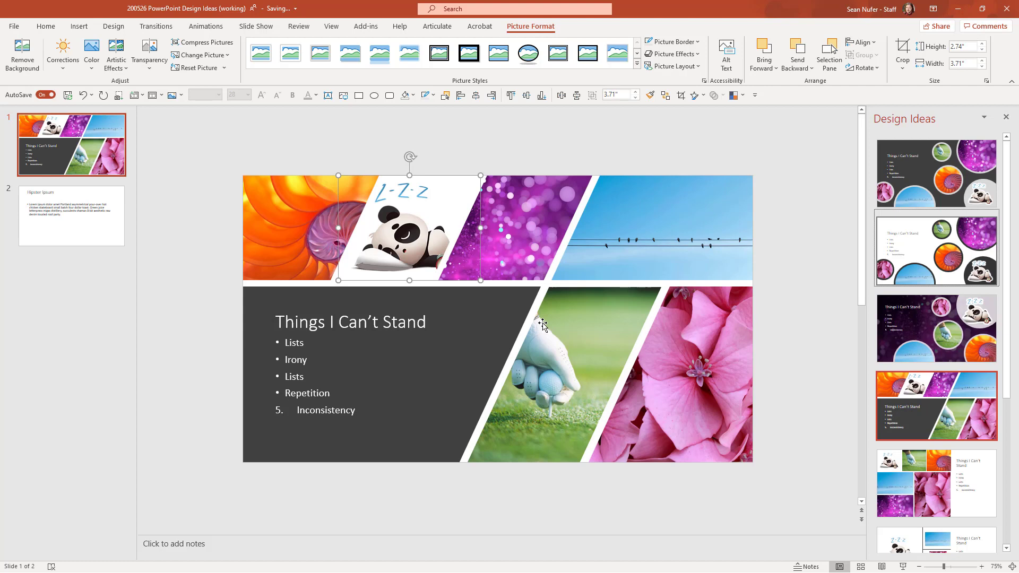
mouse_move(417, 327)
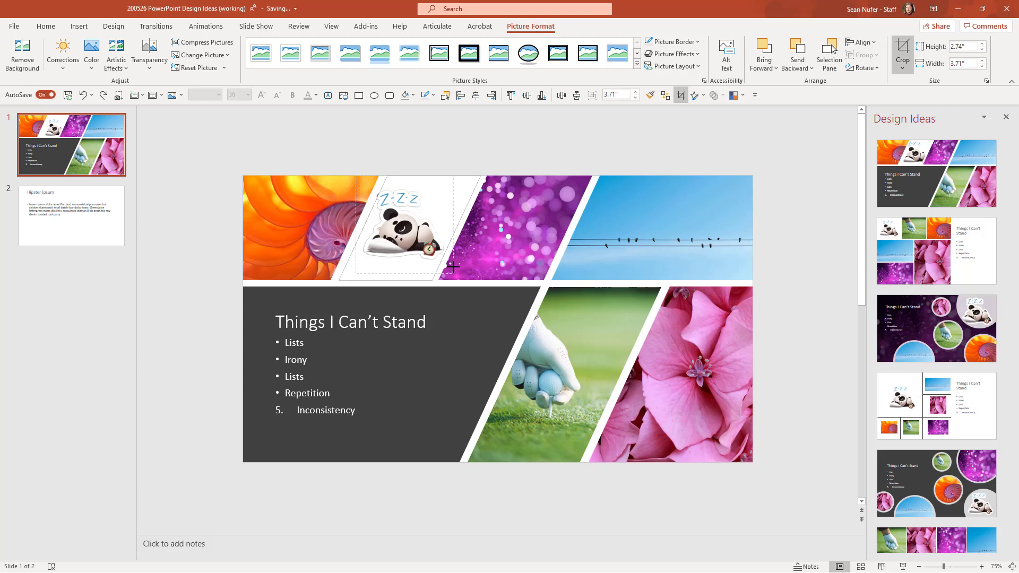
Recrop the panda sticker narrower, then recrop the orange nautilus picture
click(404, 228)
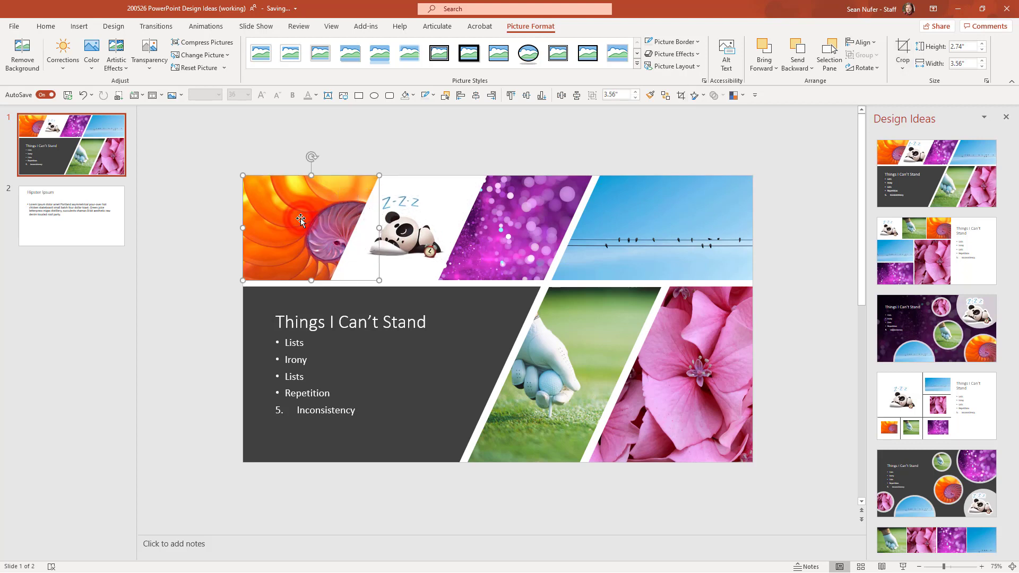
click(901, 52)
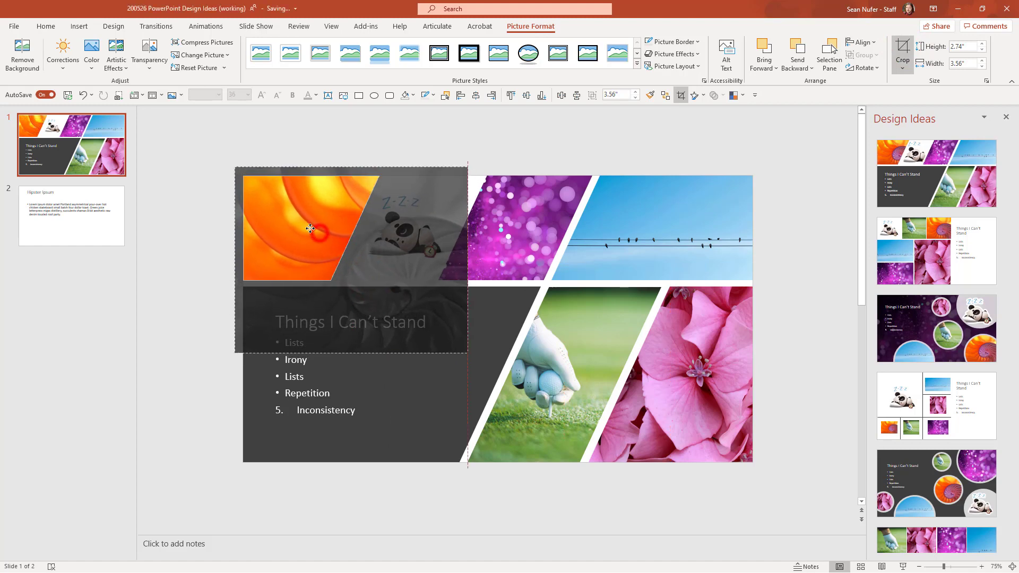
click(70, 216)
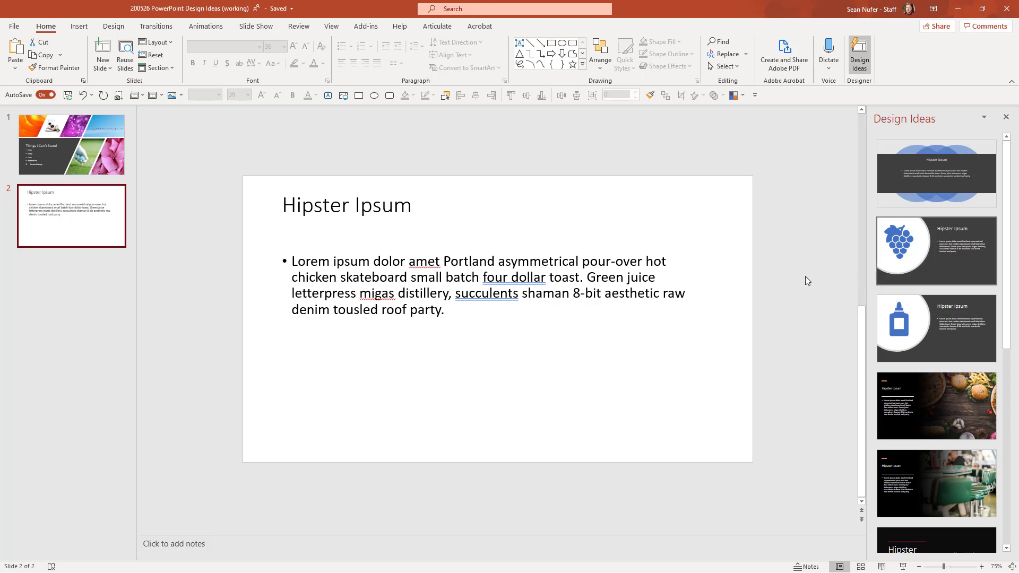
mouse_move(865, 292)
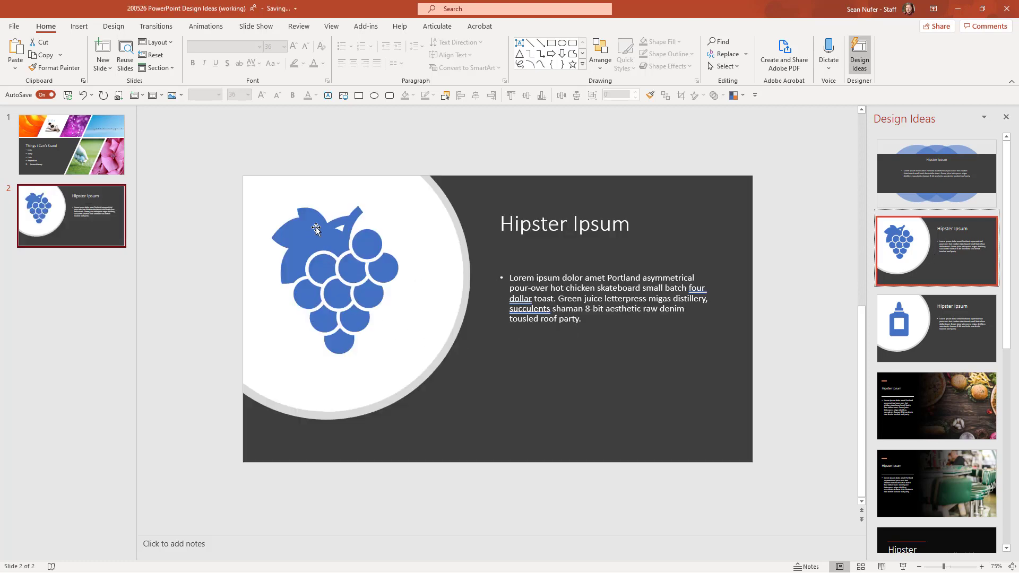
mouse_move(380, 292)
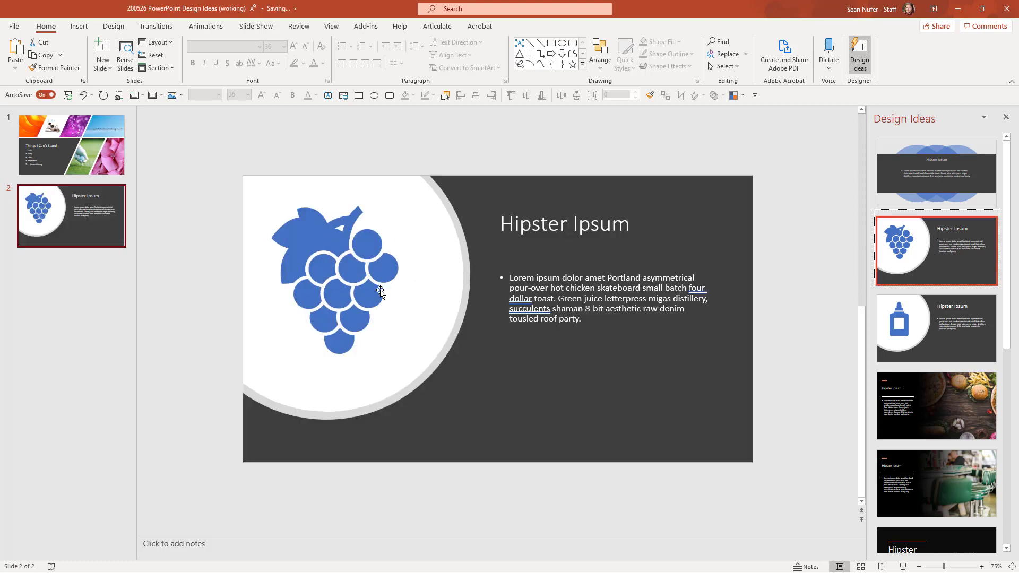
Try replacing the grapes graphic using Change Graphic > From Icons
right_click(380, 292)
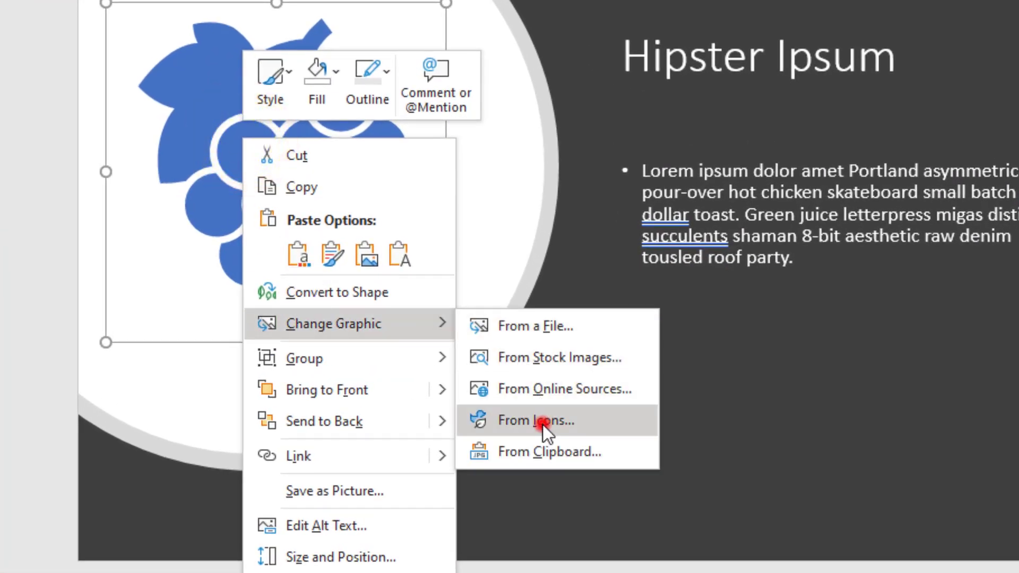
click(536, 420)
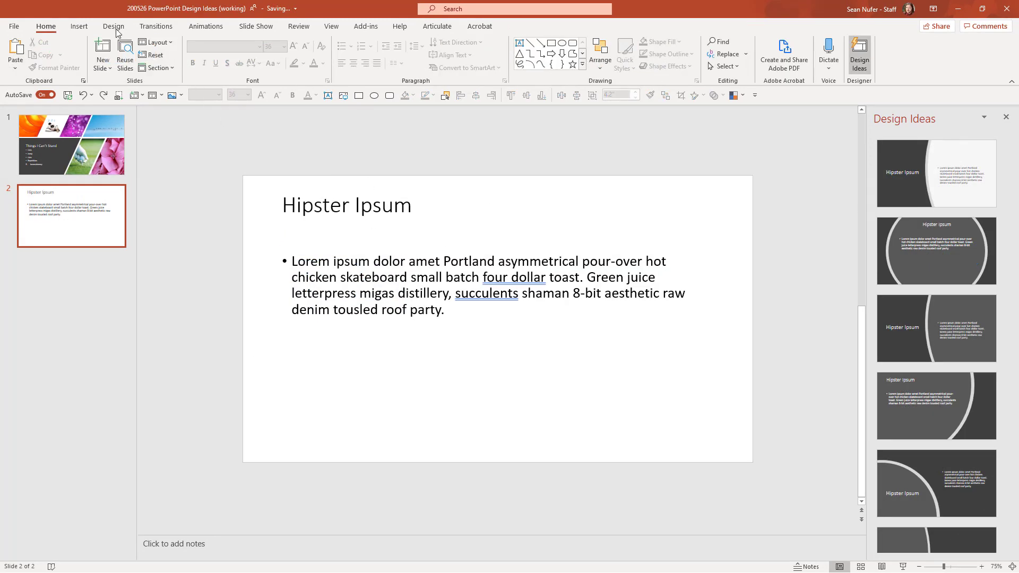
Search stock images for 'office', pick the skyline photo, grey-suited man and tan-jacket woman
click(101, 52)
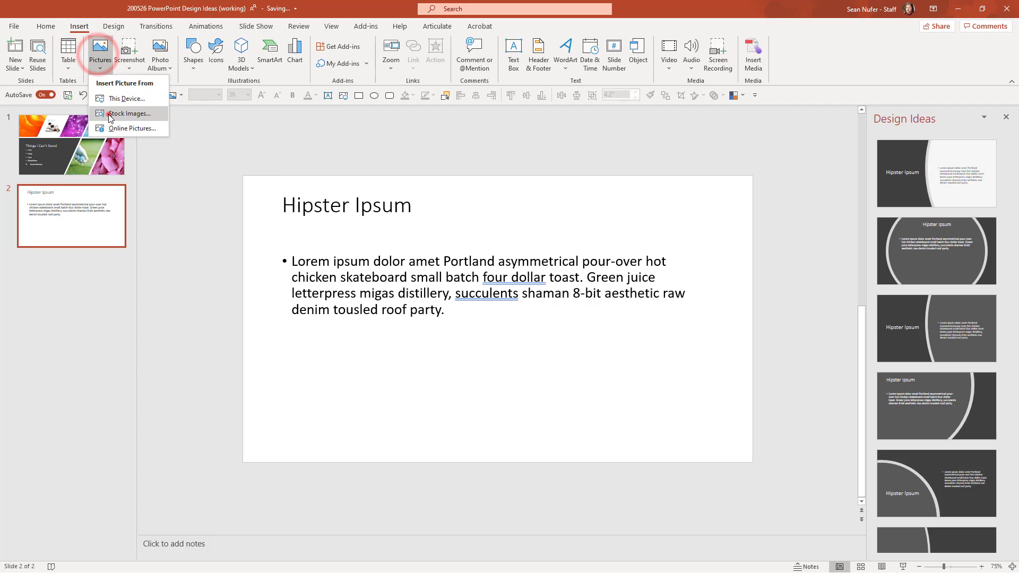
click(128, 113)
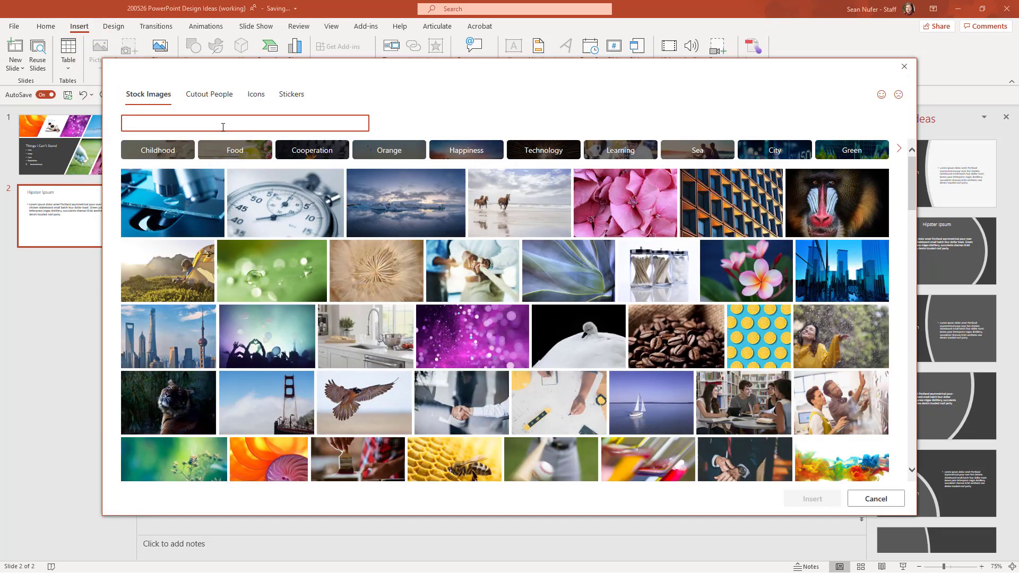
text(office)
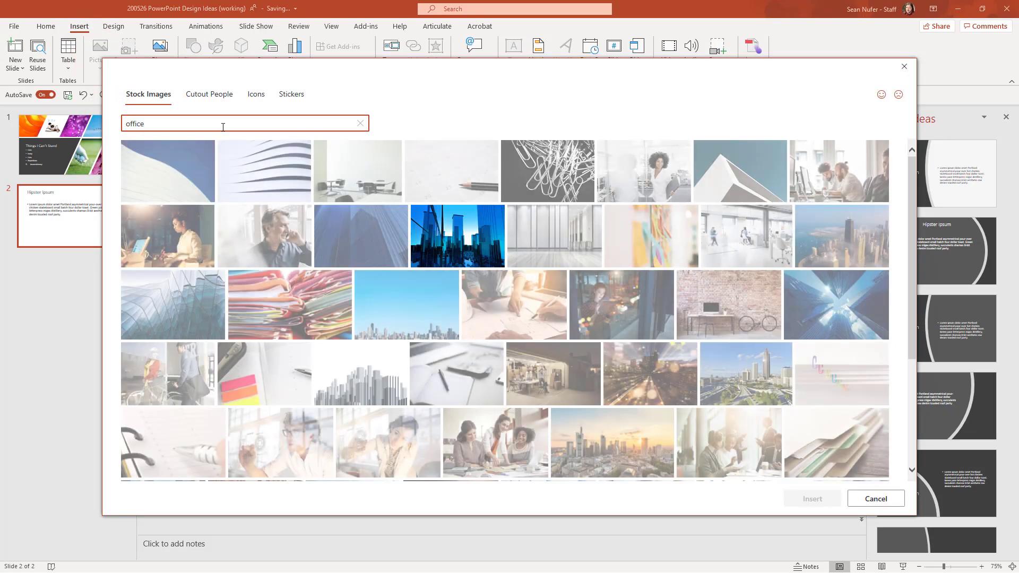
click(361, 374)
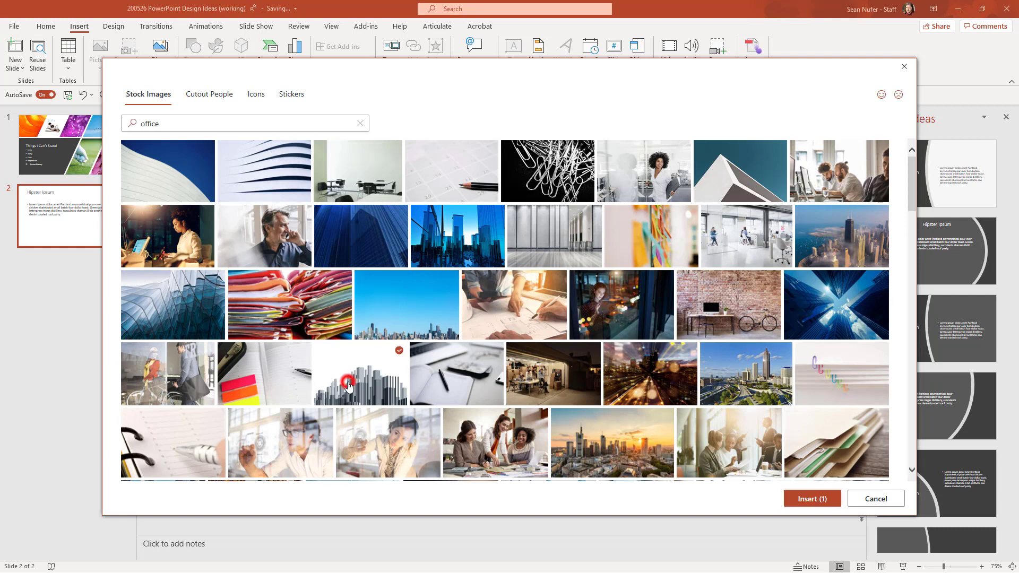
click(209, 93)
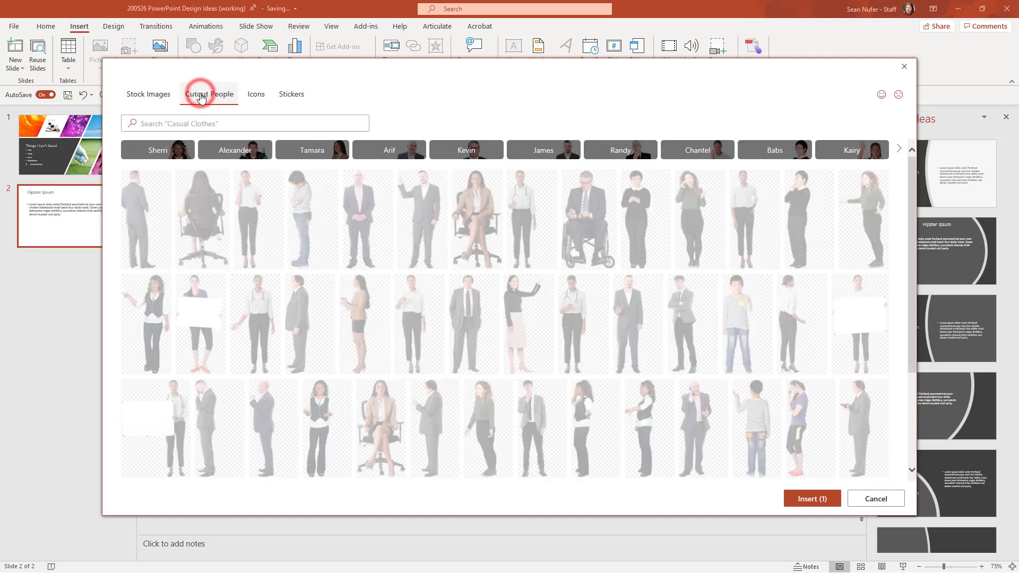
click(423, 198)
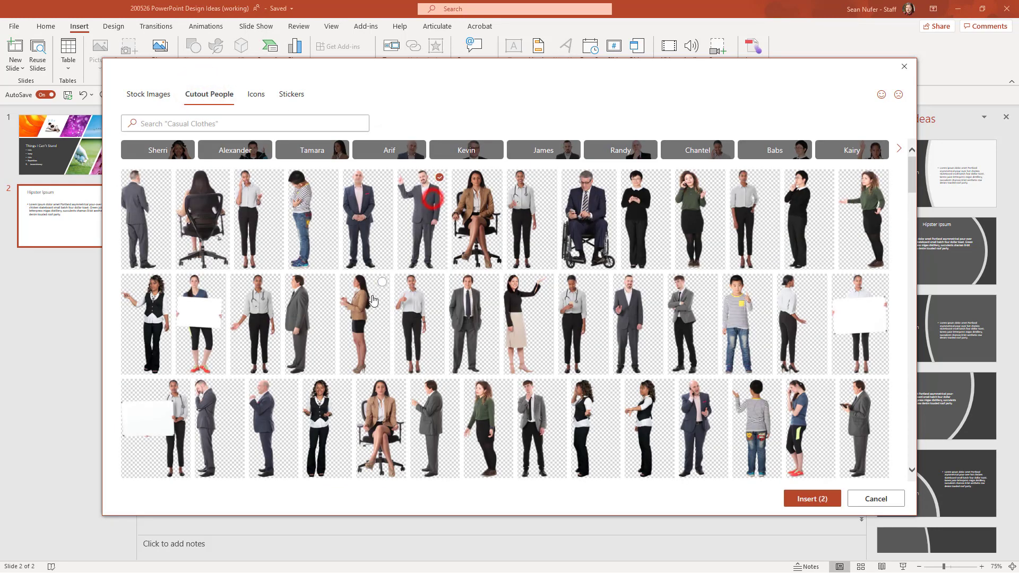
click(811, 499)
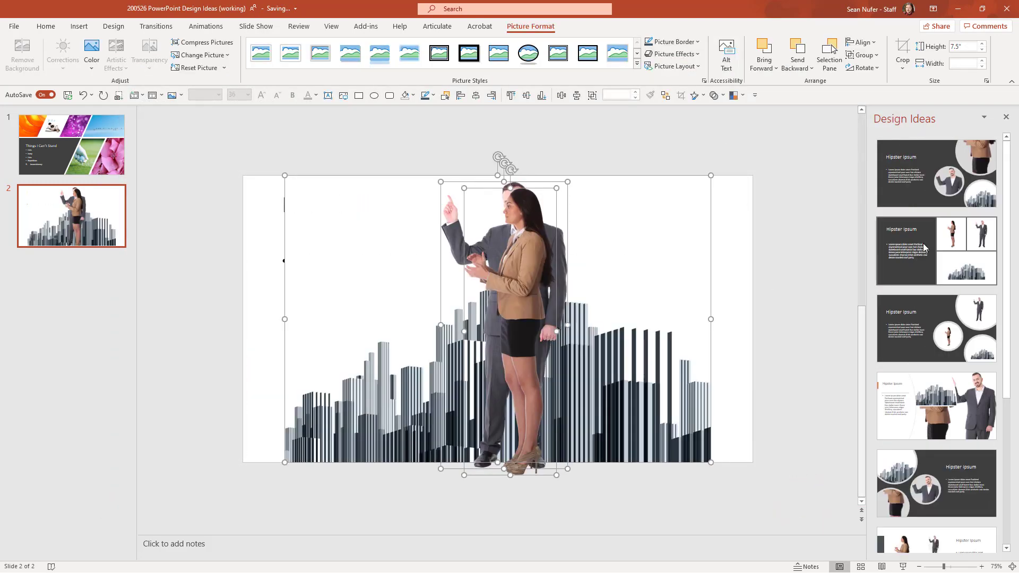
Apply the dark circular-picture layout and recrop the woman and man inside their circles
click(936, 173)
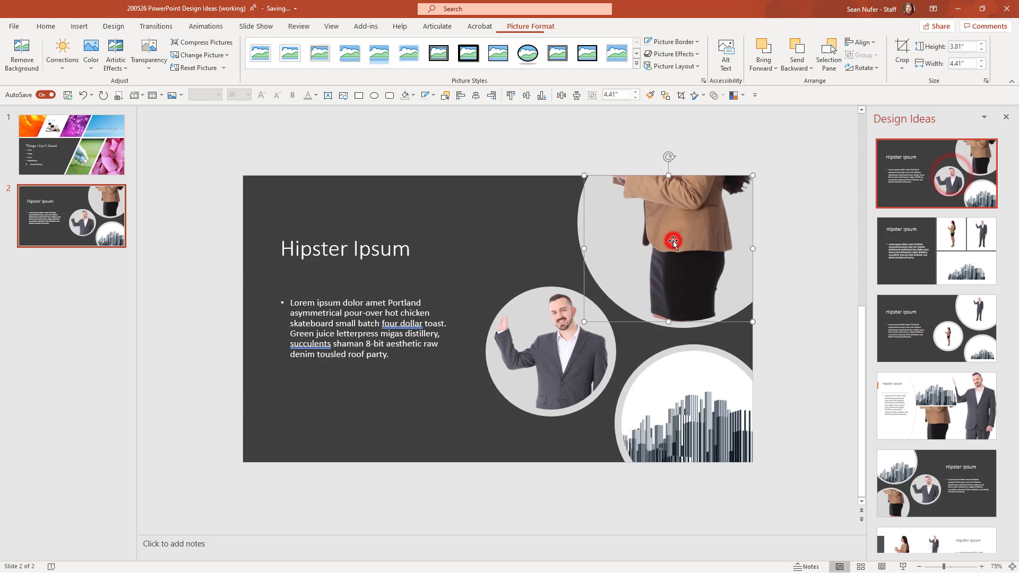
click(902, 49)
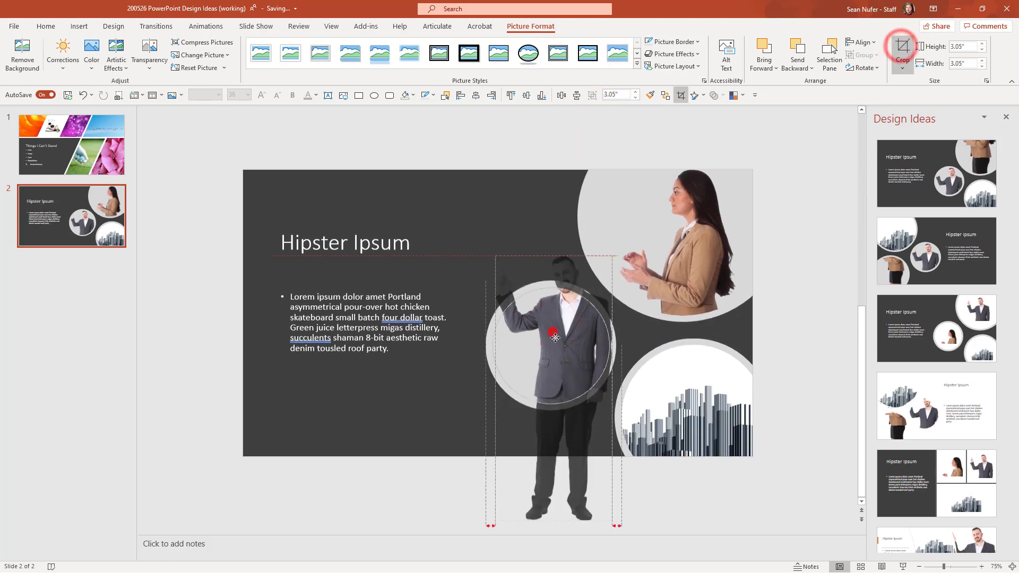
click(902, 51)
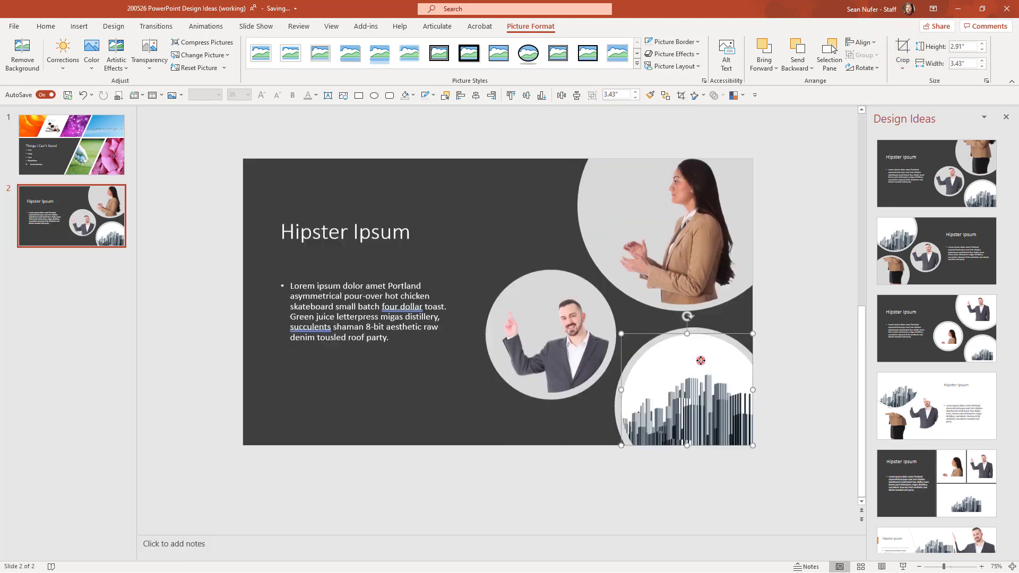
click(902, 52)
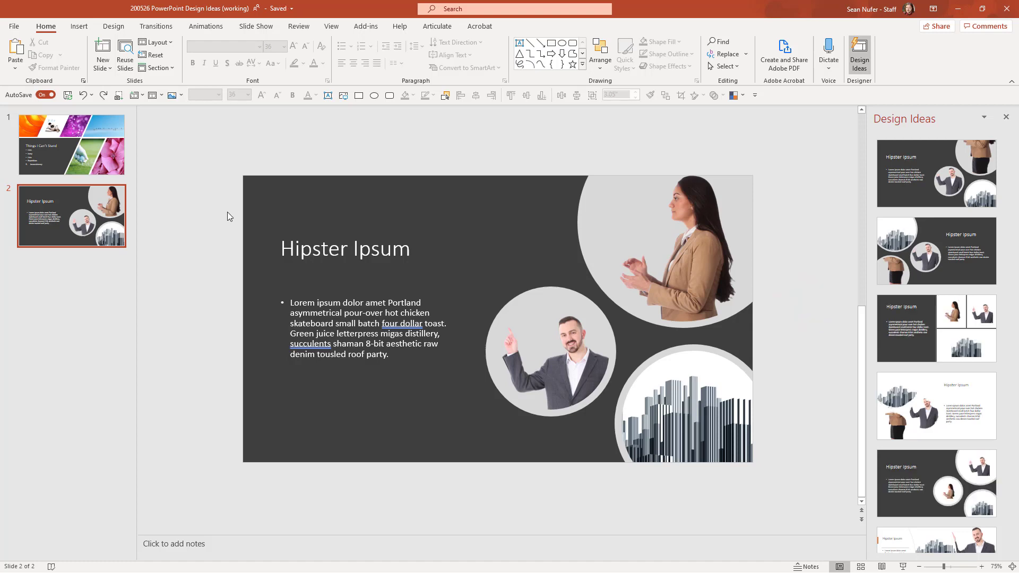
mouse_move(104, 150)
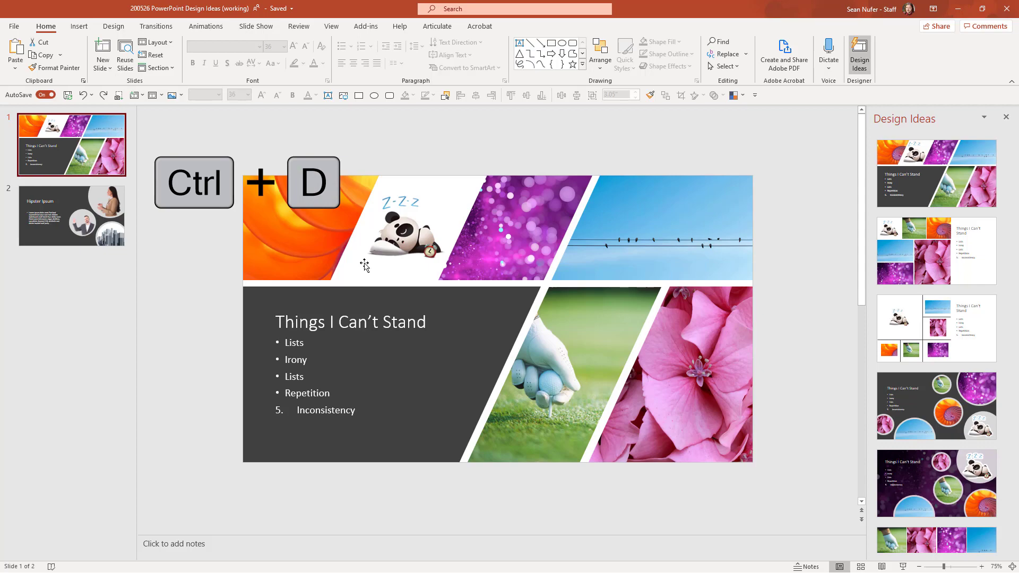
Duplicate the 'Things I Can't Stand' slide and restyle the copy with circular photo layout
key(ctrl+d)
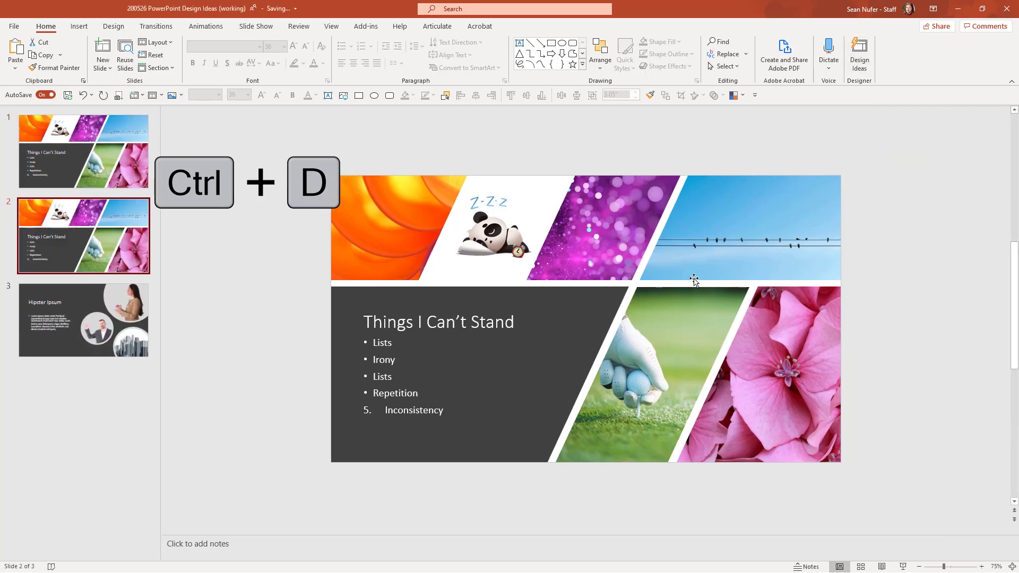
key(ctrl+d)
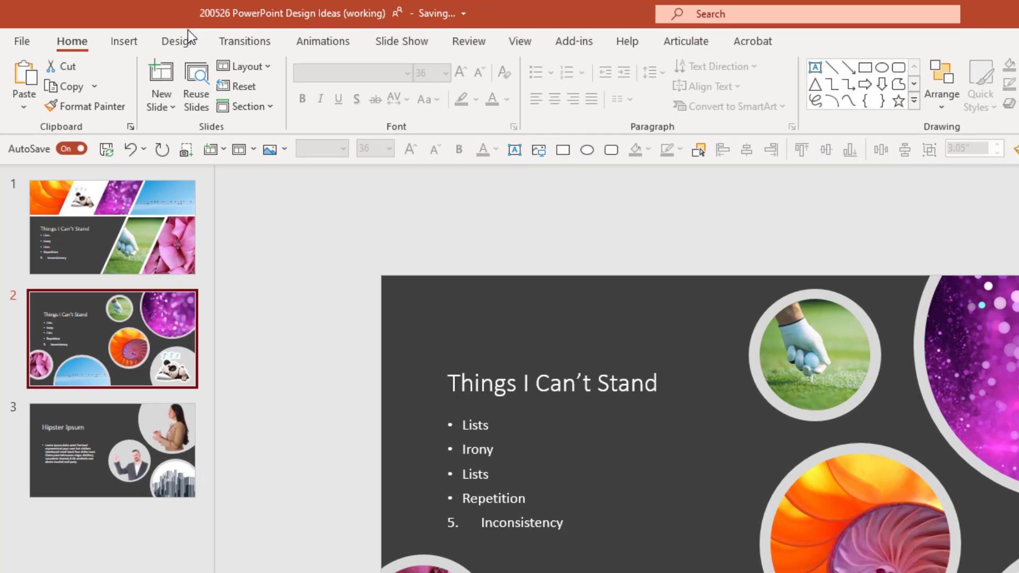
click(244, 41)
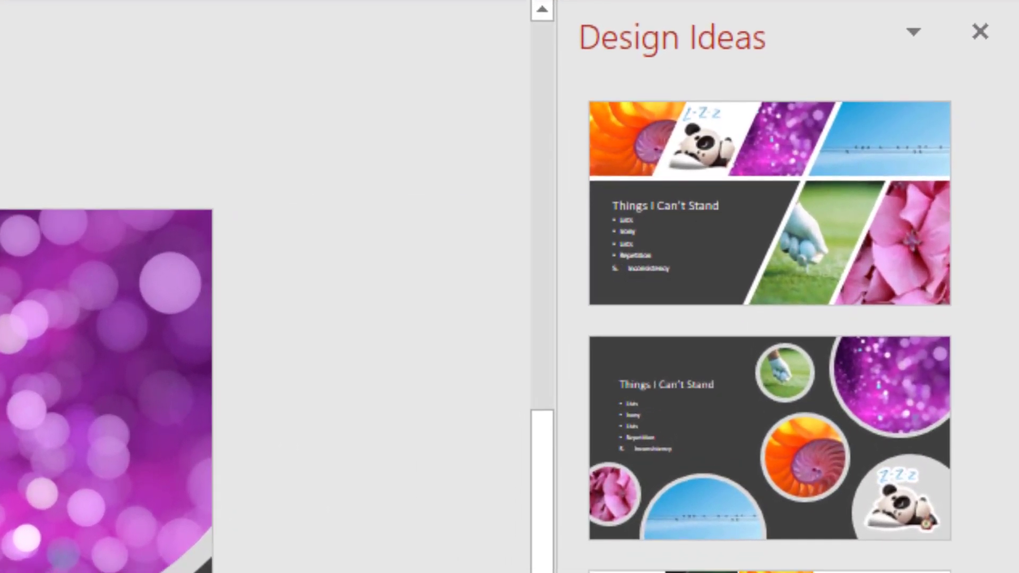
scroll(down, 3)
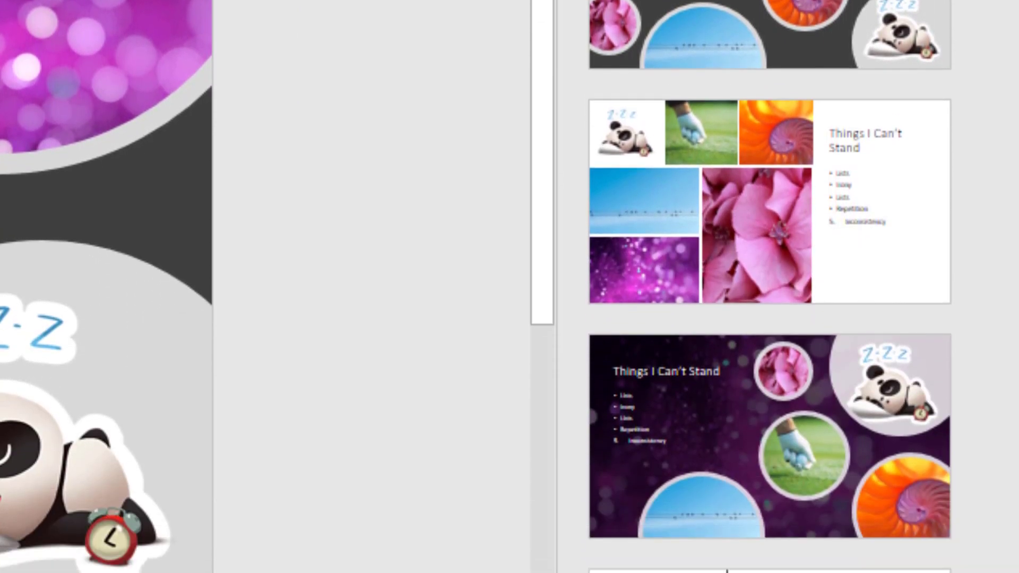